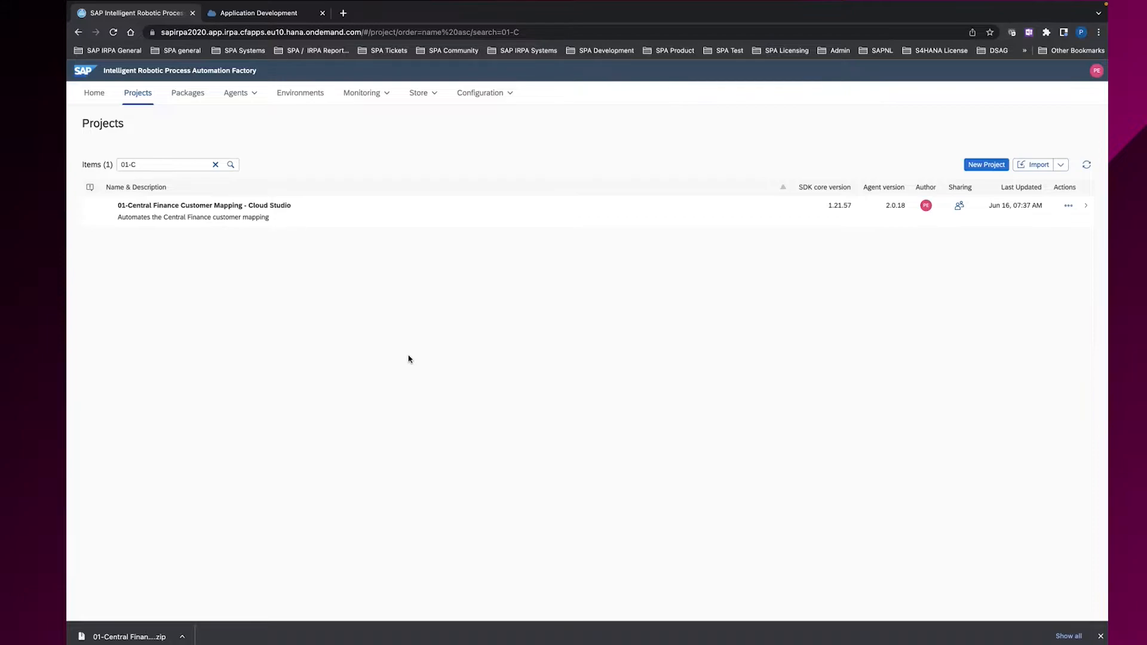
mouse_move(990, 274)
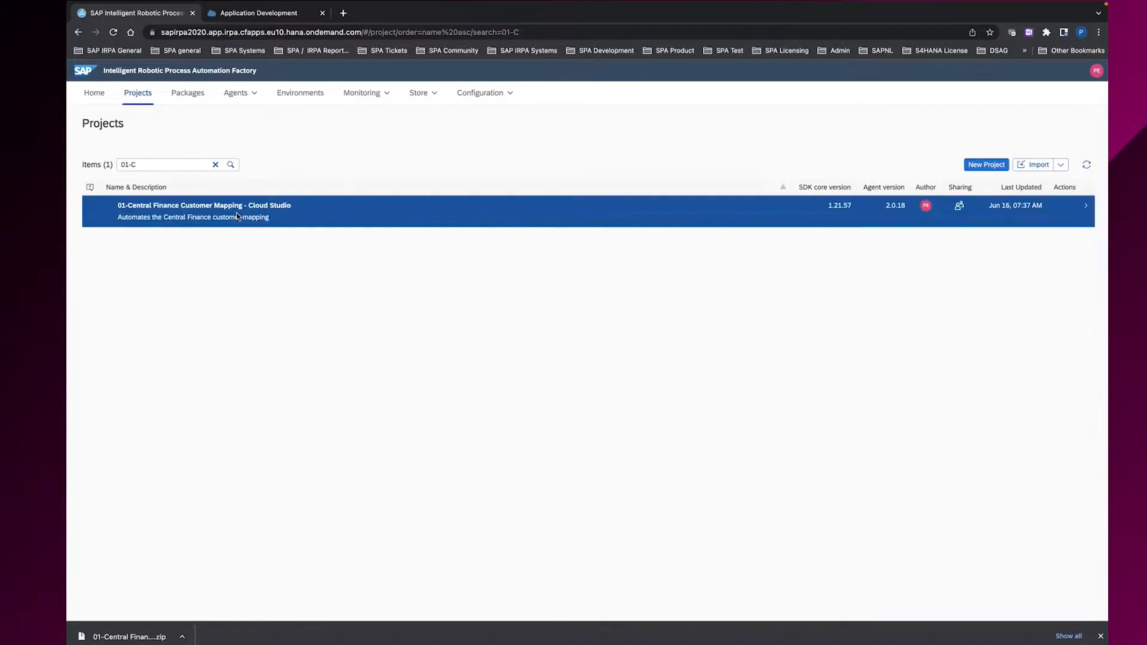
Open the 01-Central Finance Customer Mapping - Cloud Studio project from the filtered Projects list
double_click(203, 206)
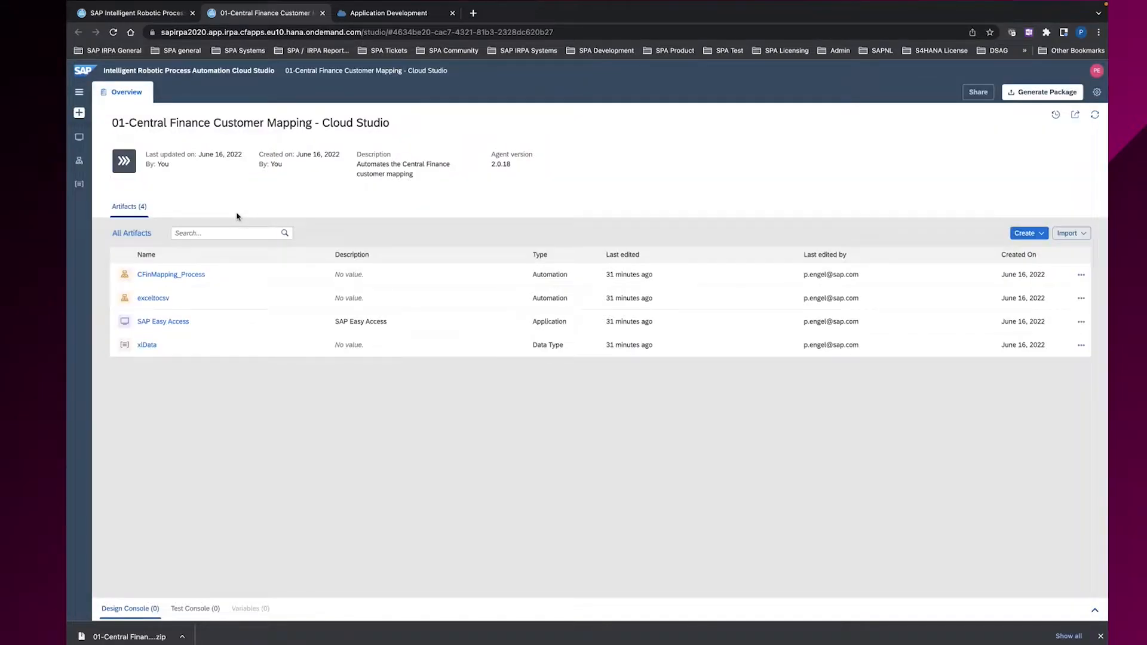
mouse_move(1019, 191)
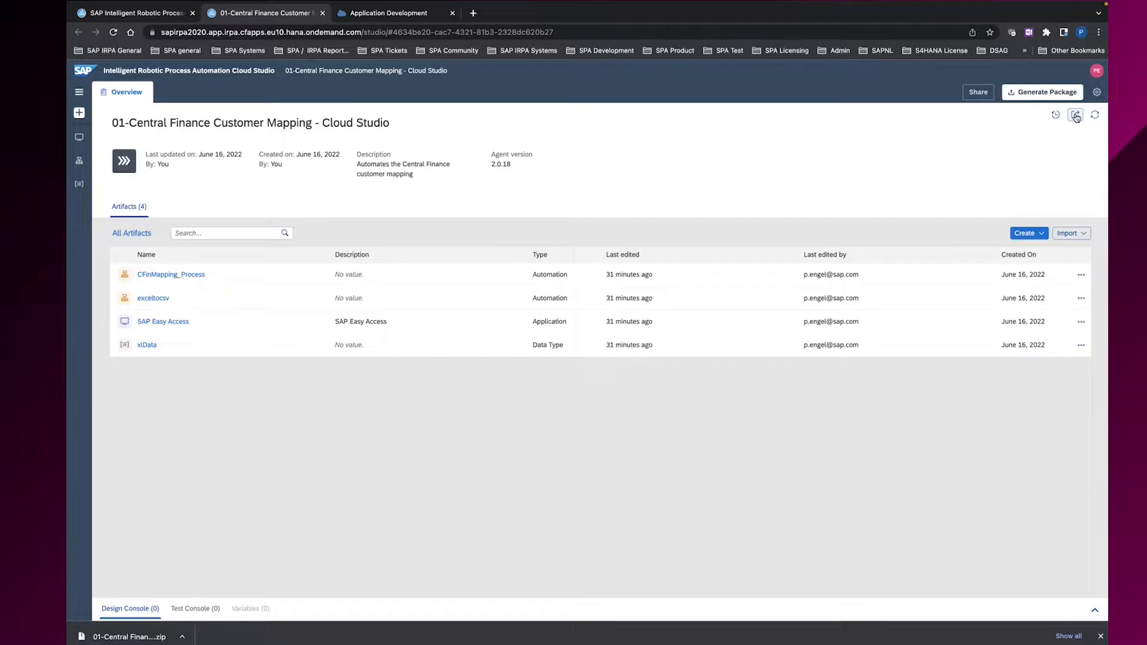
Export the project choosing SAP Process Automation as the export format
left_click(1074, 115)
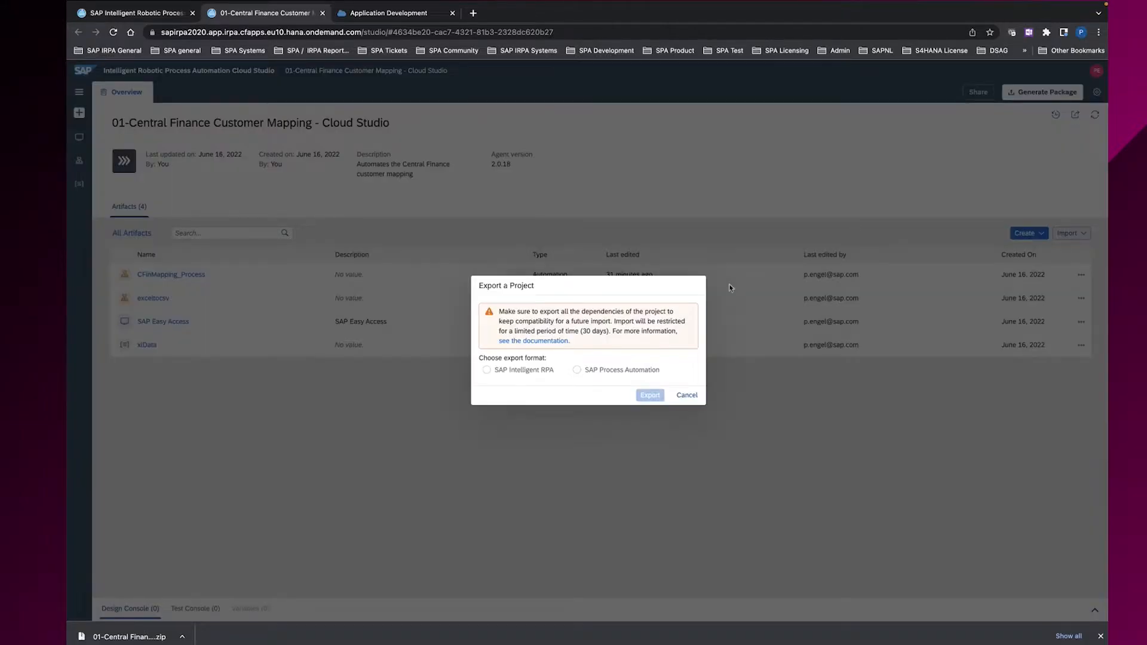
mouse_move(634, 324)
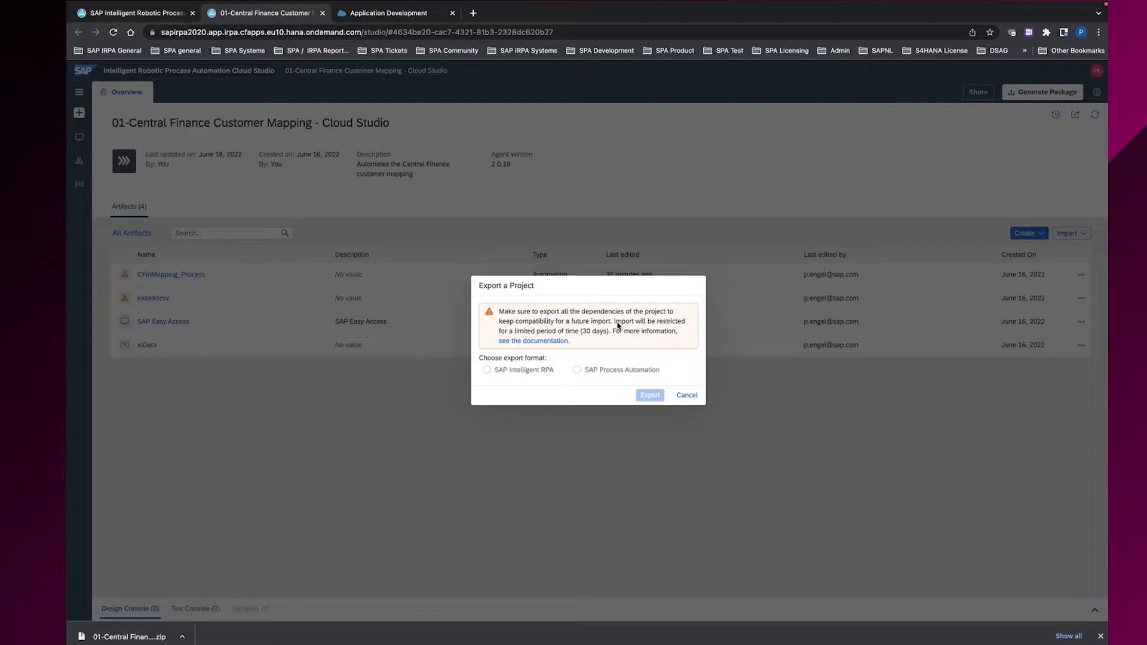
left_click(578, 370)
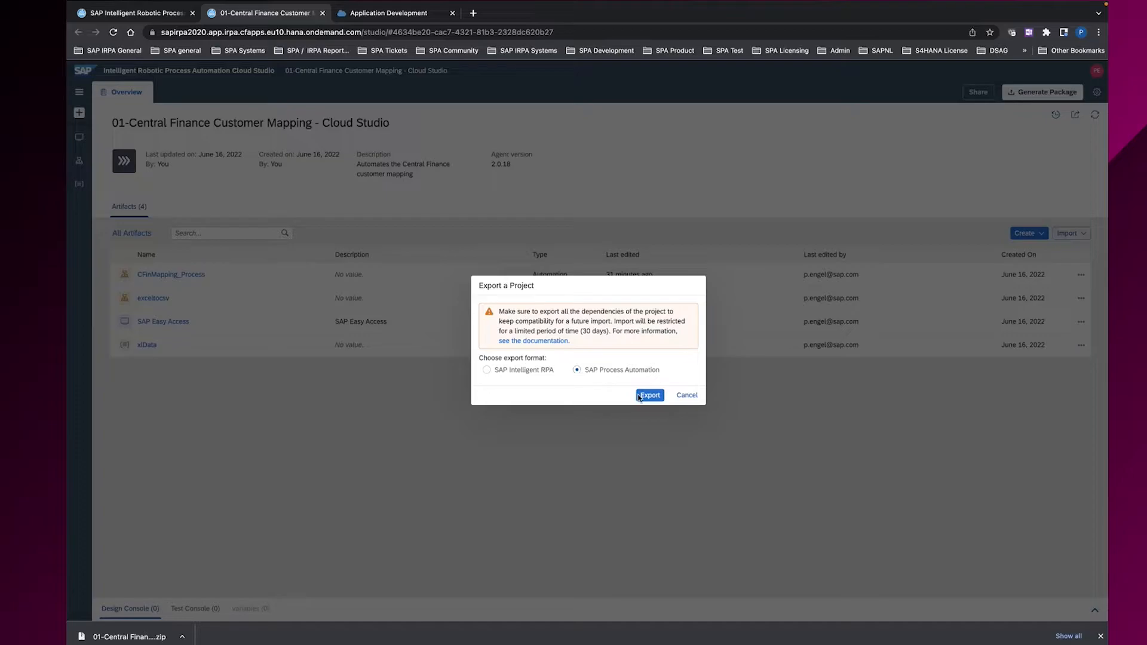
left_click(649, 396)
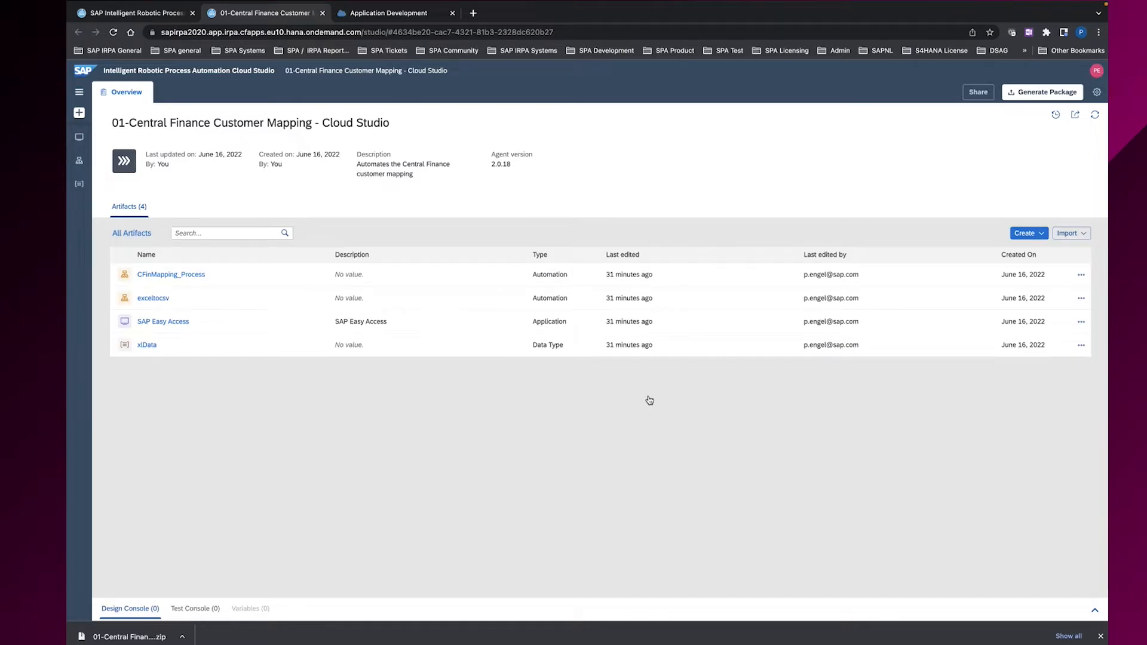
Save the exported zip archive into the Downloads folder
left_click(1042, 92)
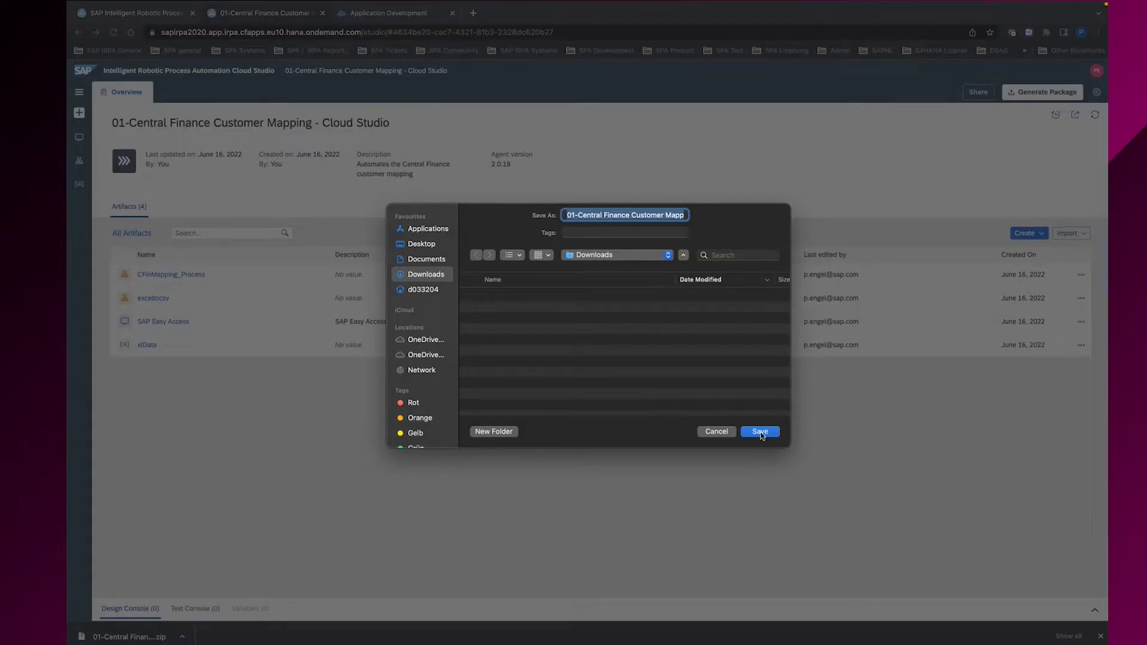
left_click(759, 432)
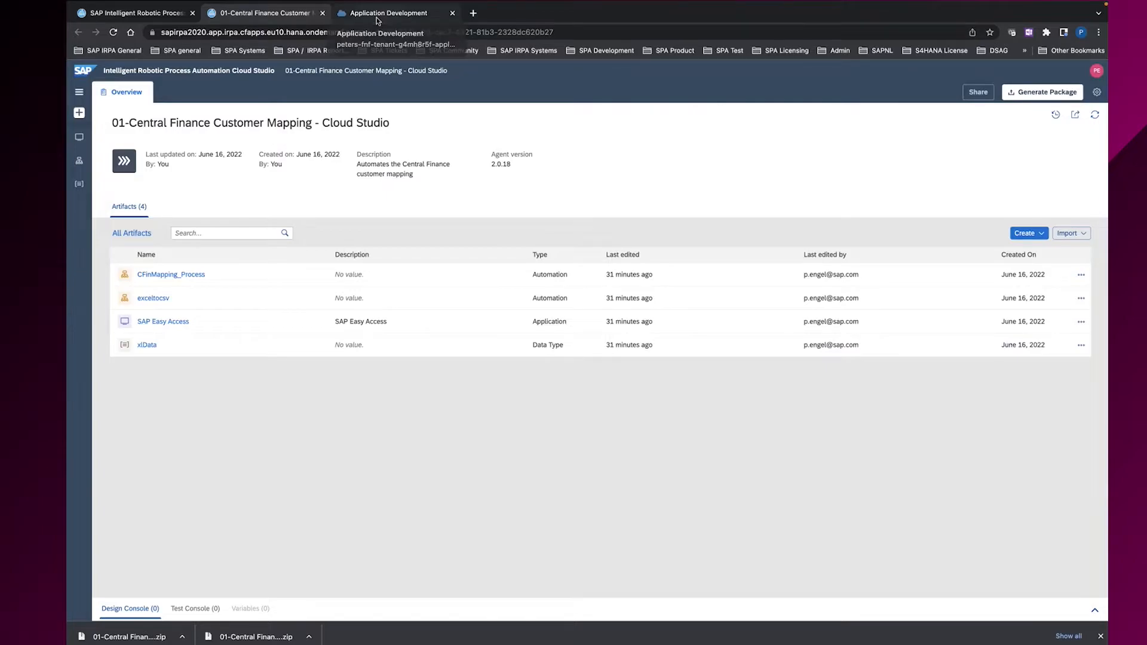
Switch to the Application Development lobby and start Import Project
left_click(390, 12)
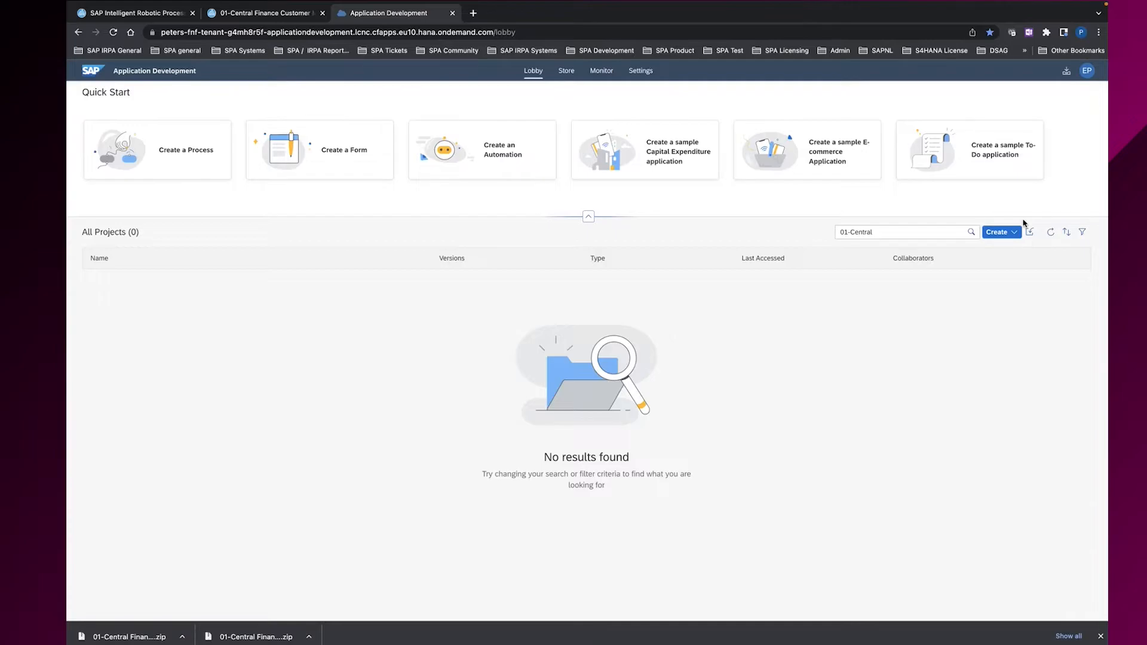
mouse_move(1033, 273)
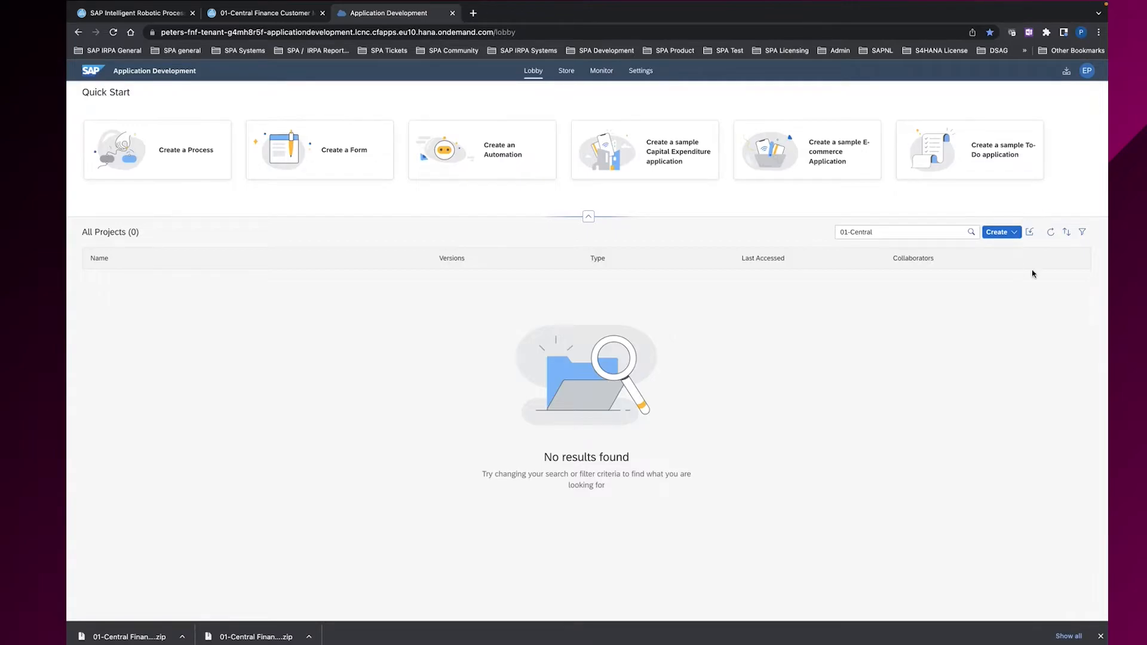
left_click(1029, 231)
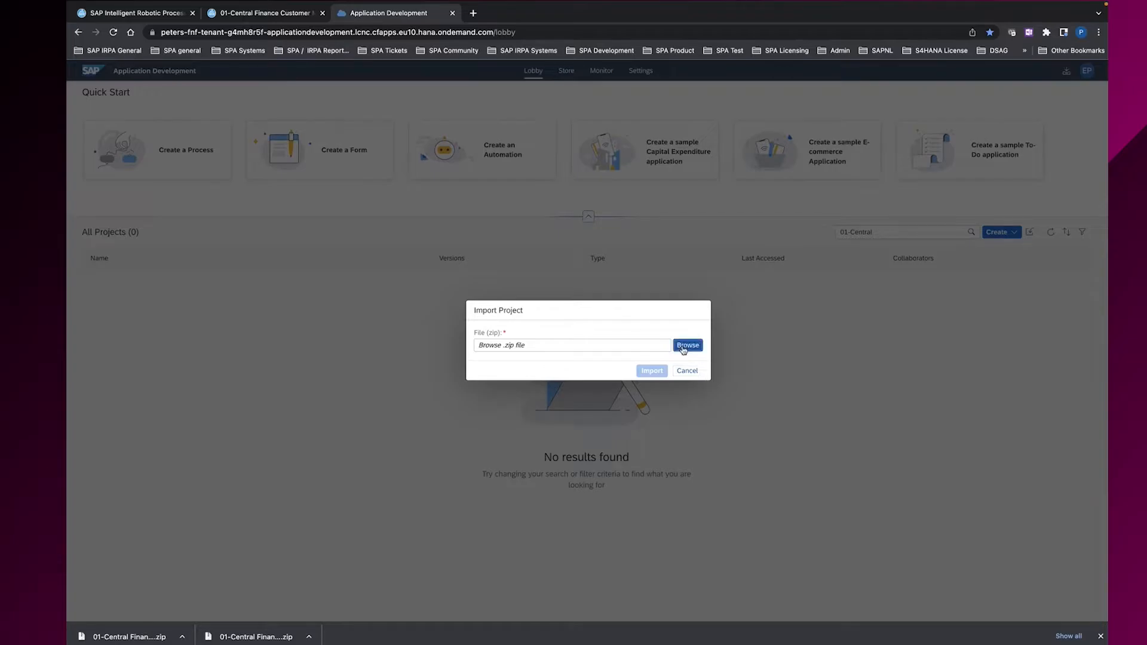
Import 01-Central Finance Customer Mapping - Cloud Studio.zip from Downloads as a new project
left_click(686, 344)
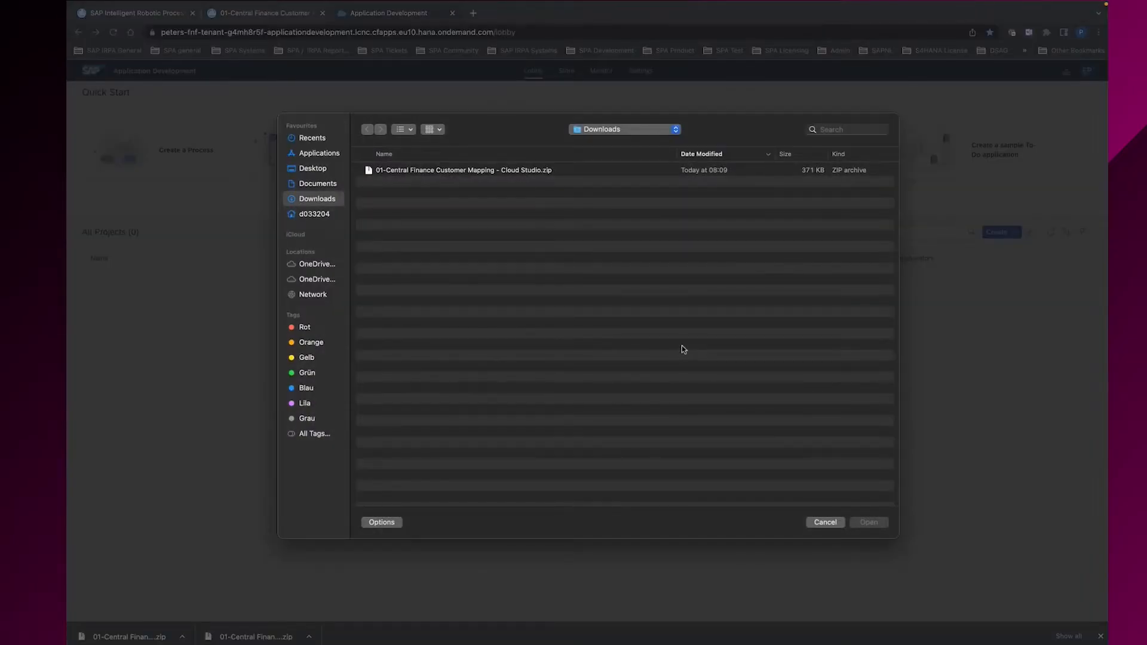
left_click(464, 170)
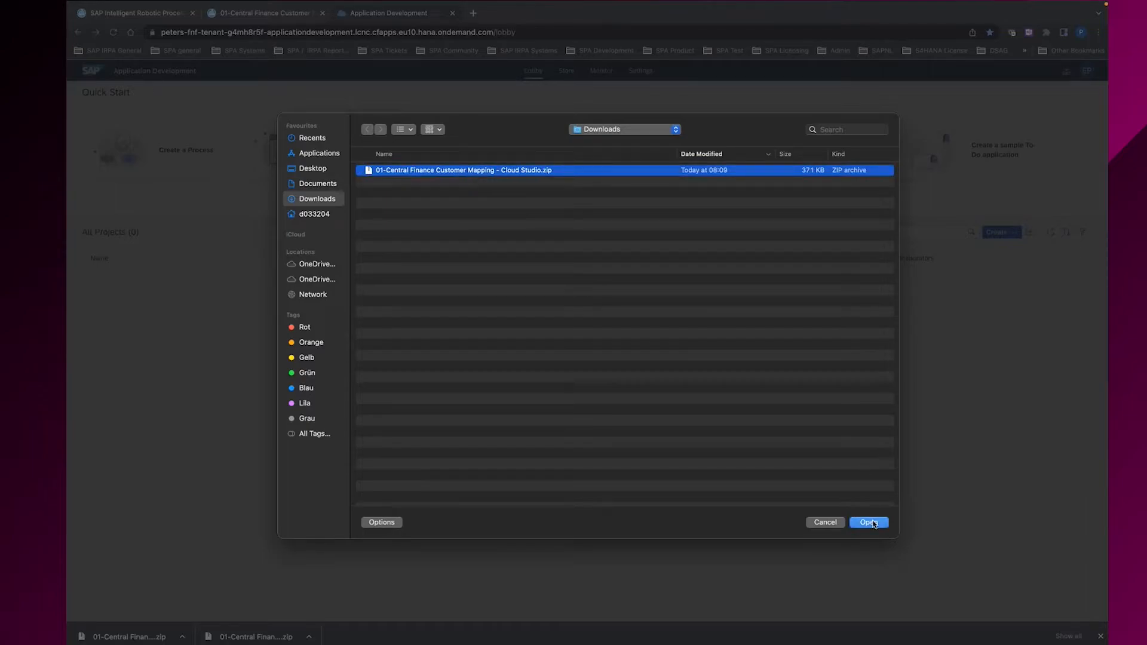
left_click(869, 523)
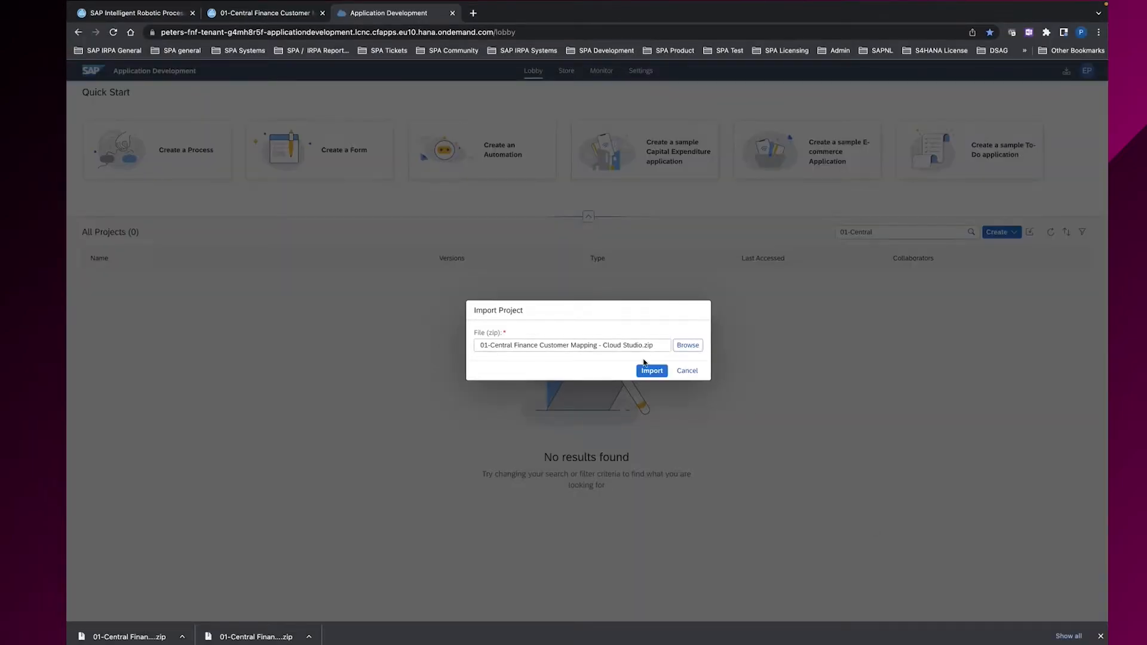
left_click(650, 371)
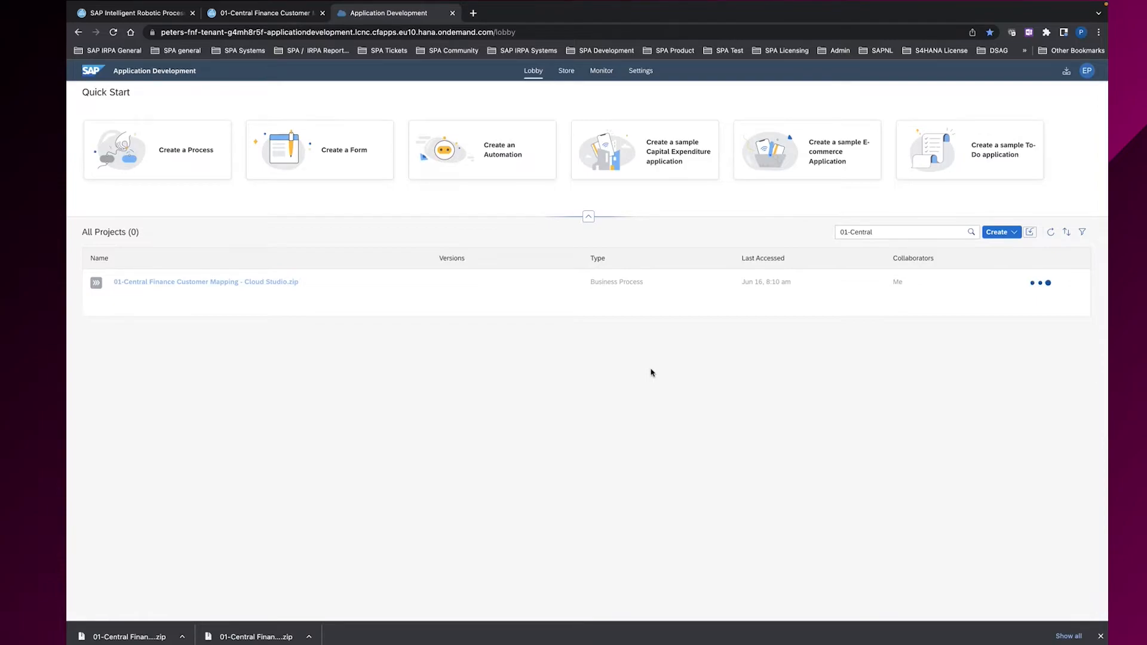
mouse_move(417, 239)
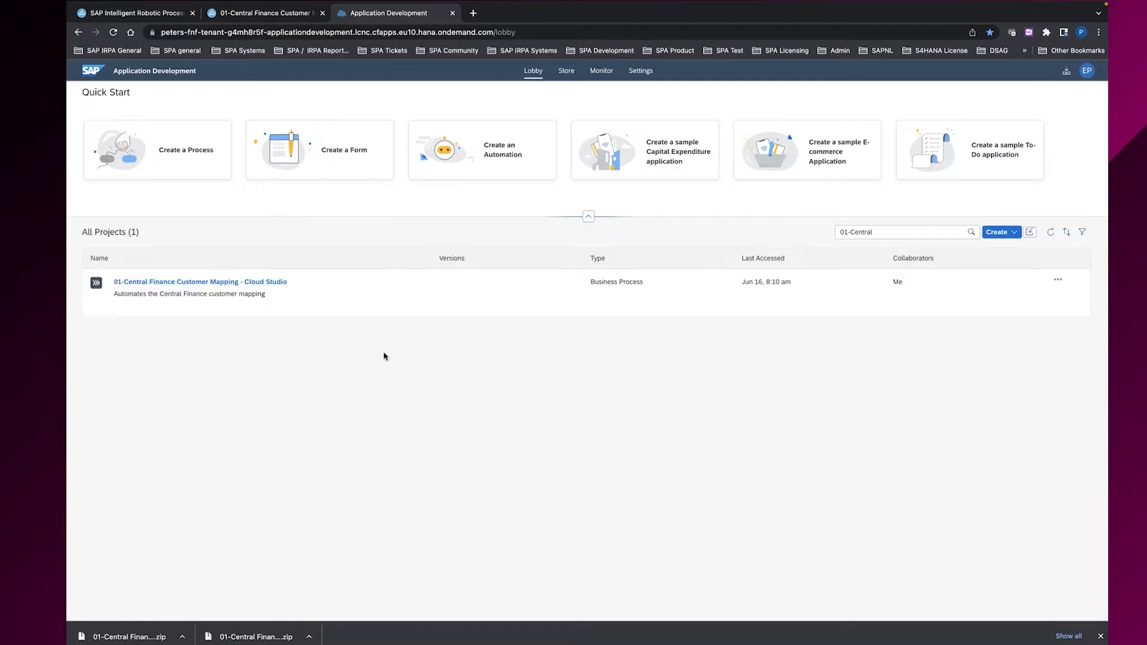
mouse_move(373, 312)
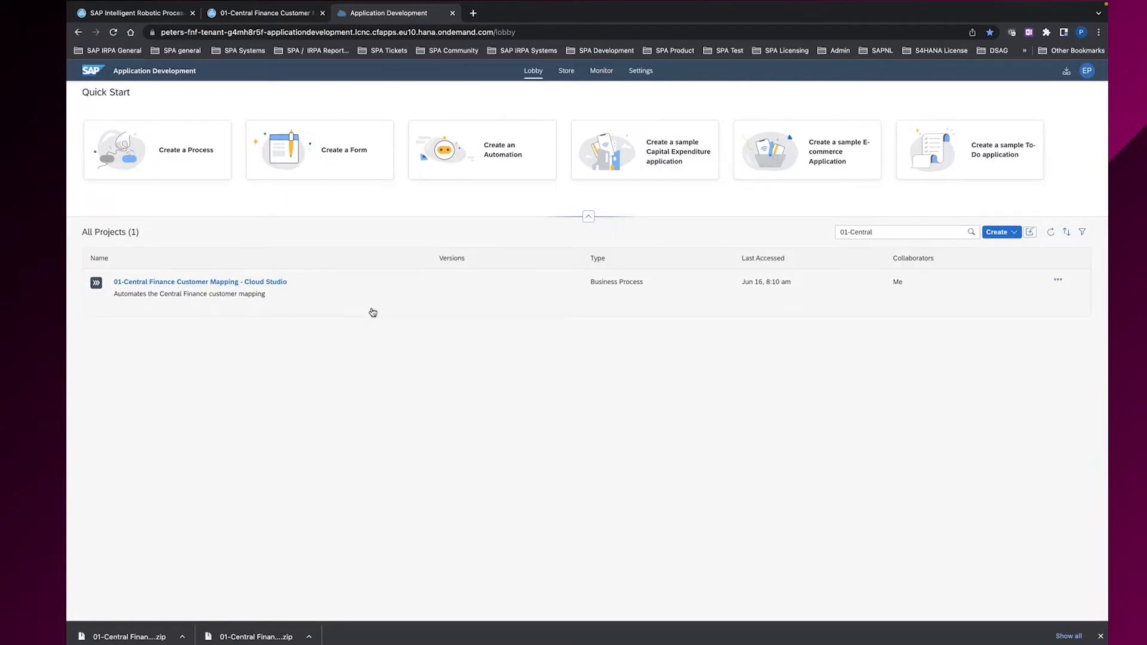
Open the imported 01-Central Finance Customer Mapping project from All Projects
left_click(199, 282)
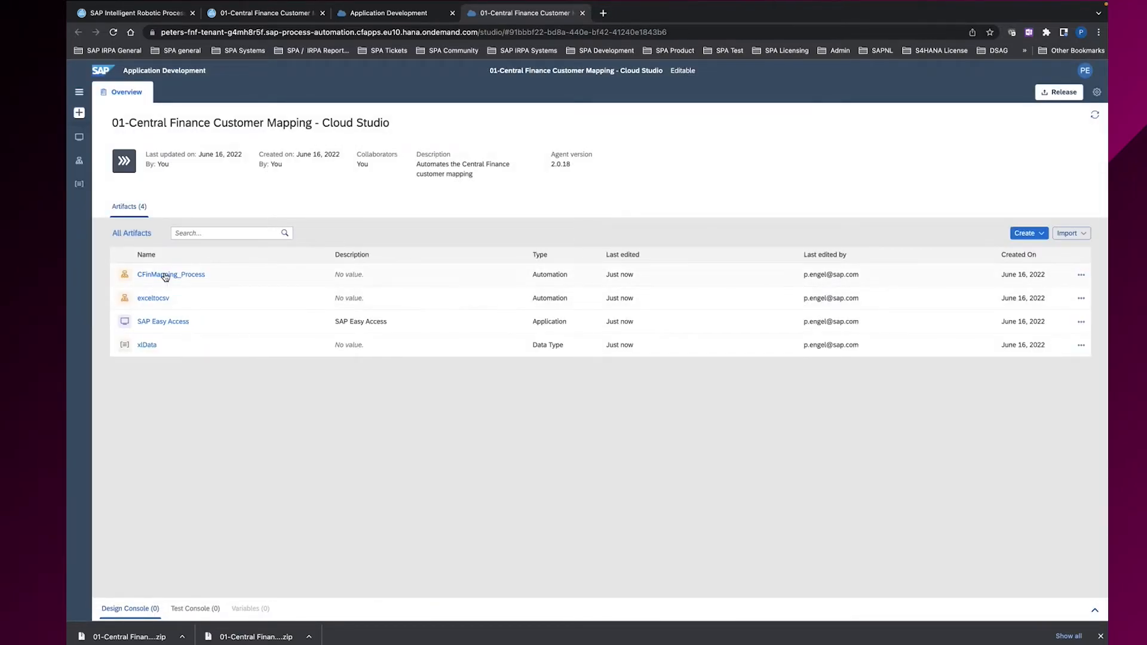
mouse_move(195, 321)
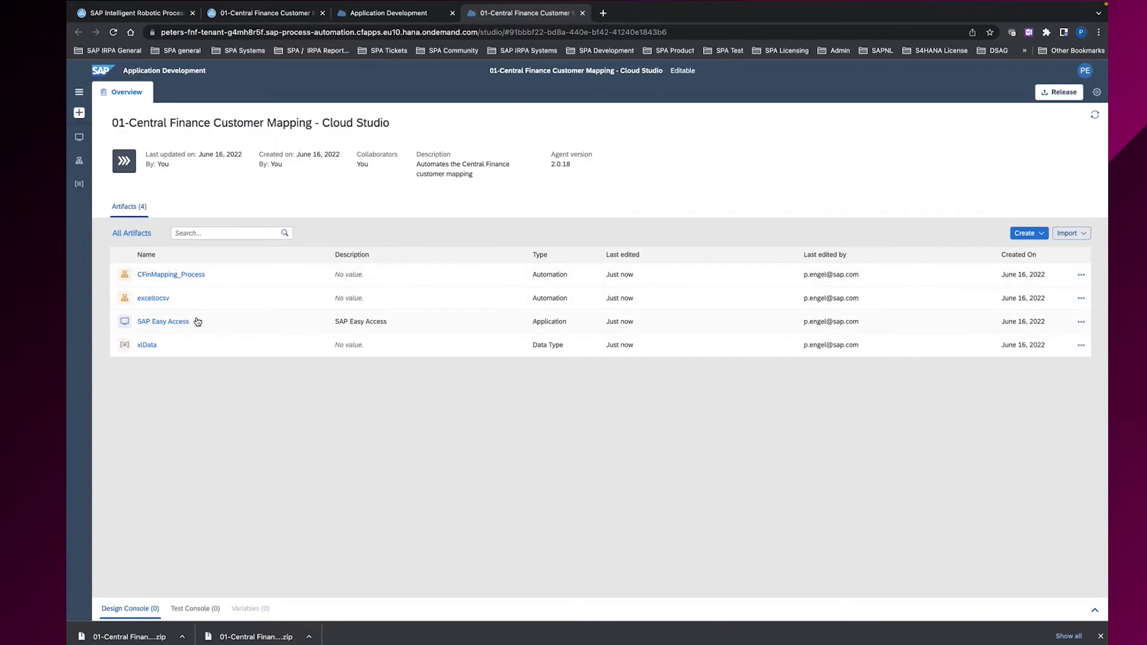
mouse_move(191, 344)
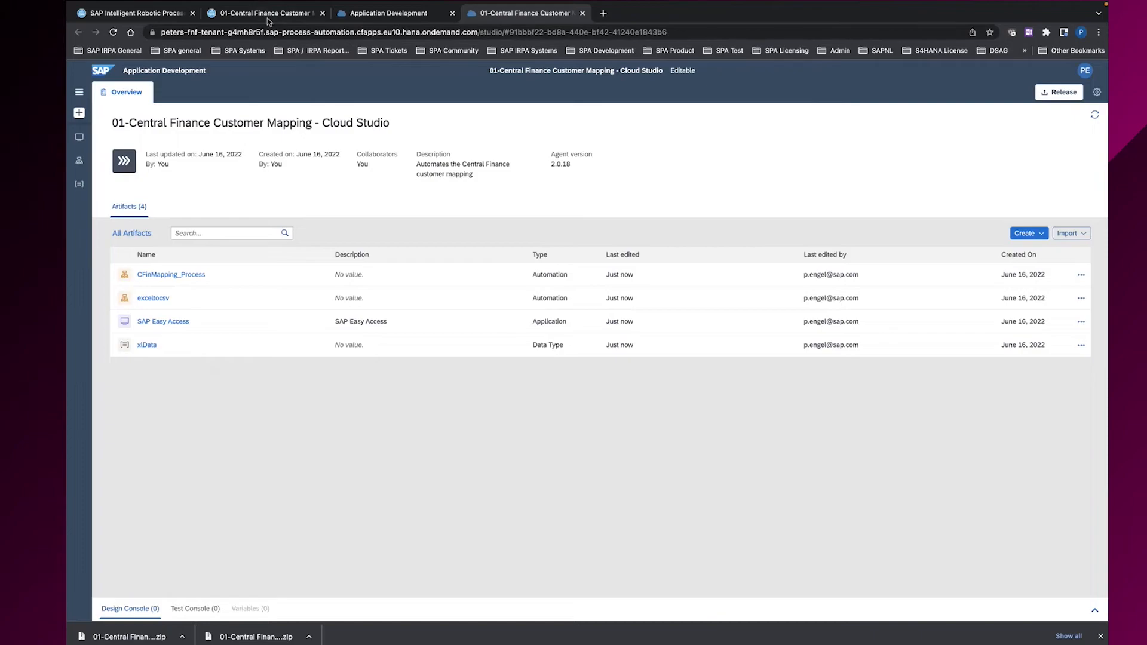
Return to the original Cloud Studio project after confirming the same four artifacts
left_click(263, 12)
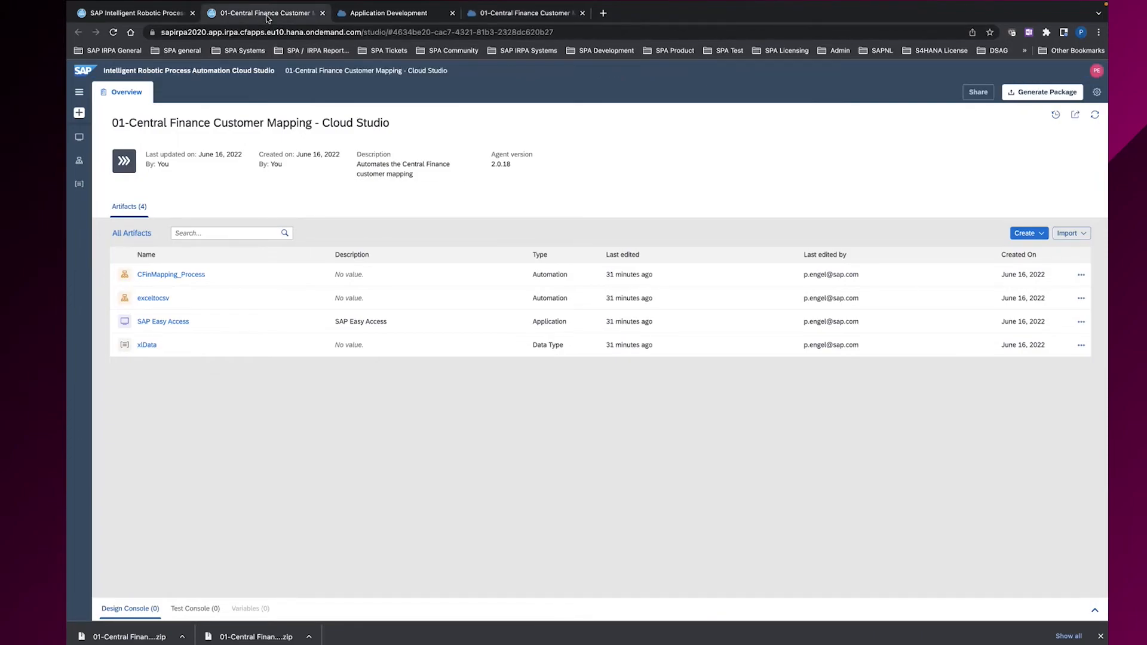